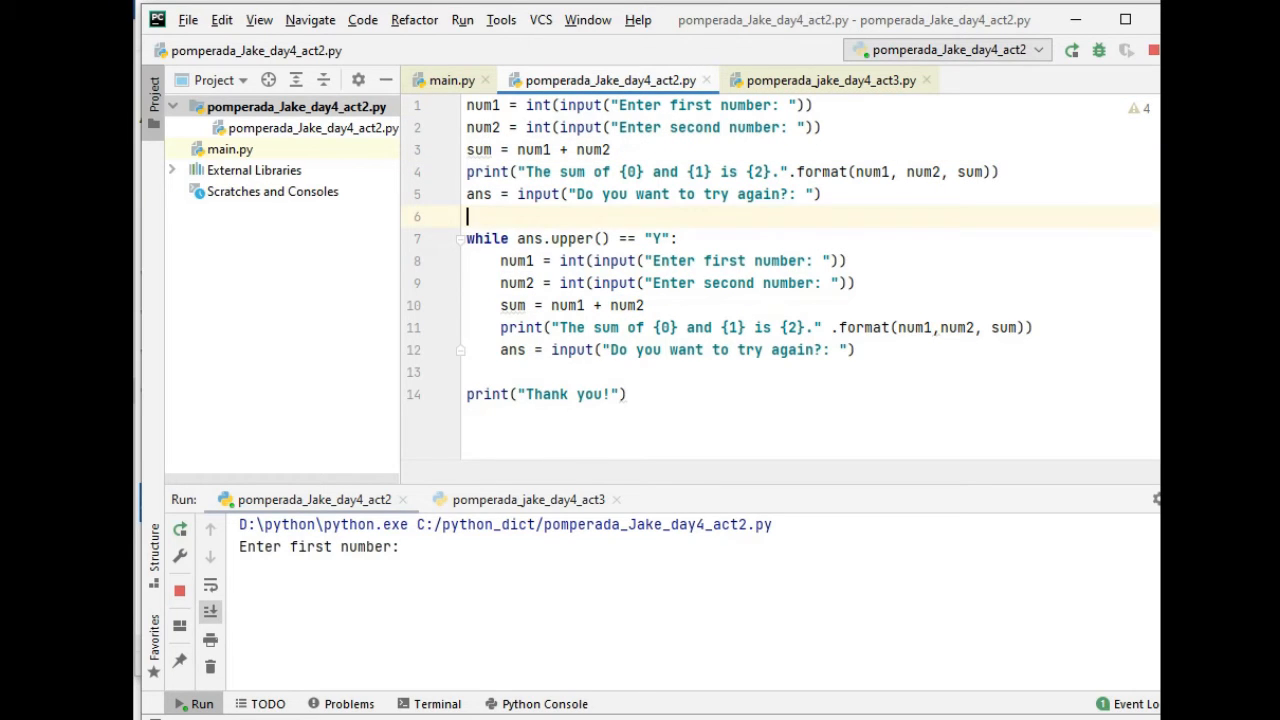
Highlight the int conversion calls on the script's input lines
double_click(481, 149)
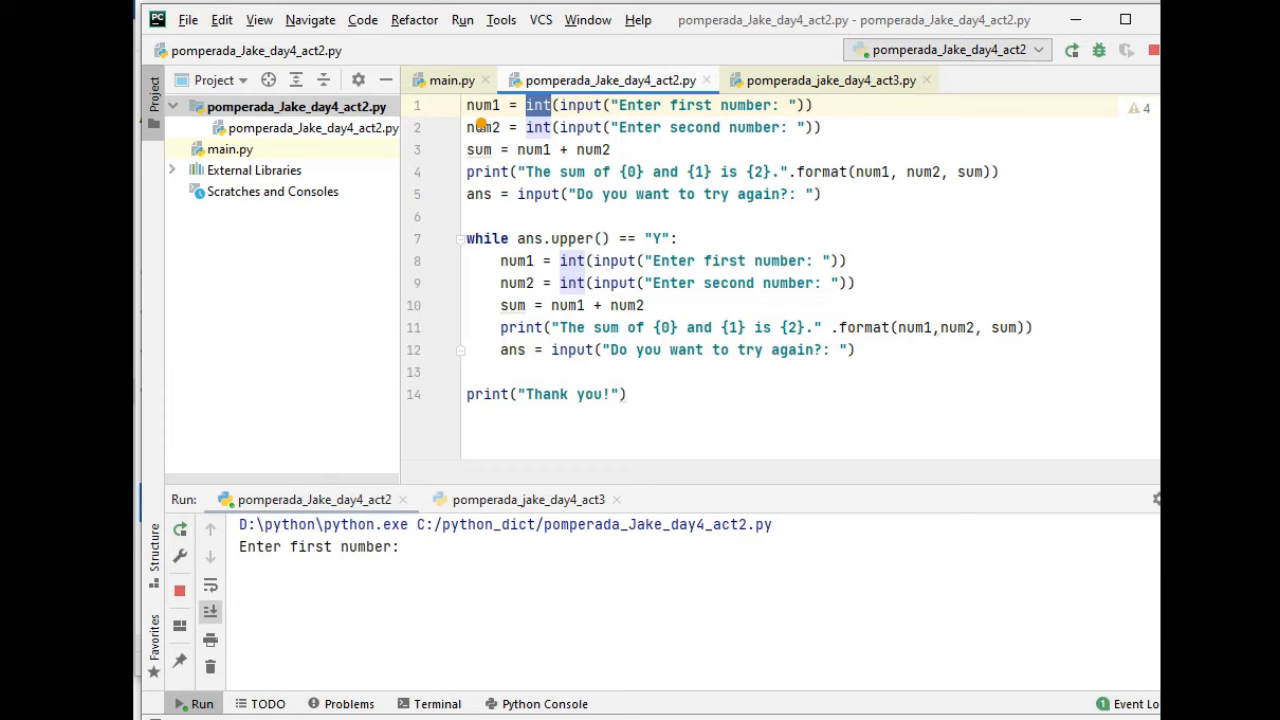
mouse_move(538, 238)
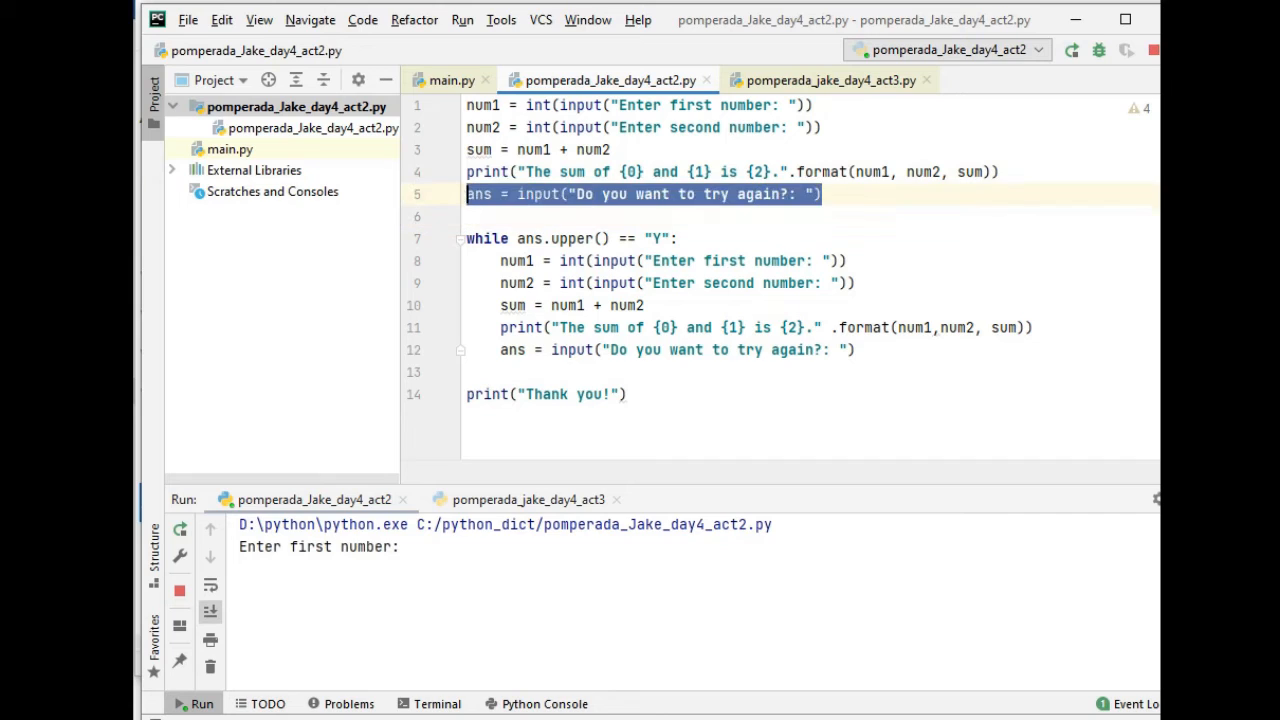
mouse_move(480, 171)
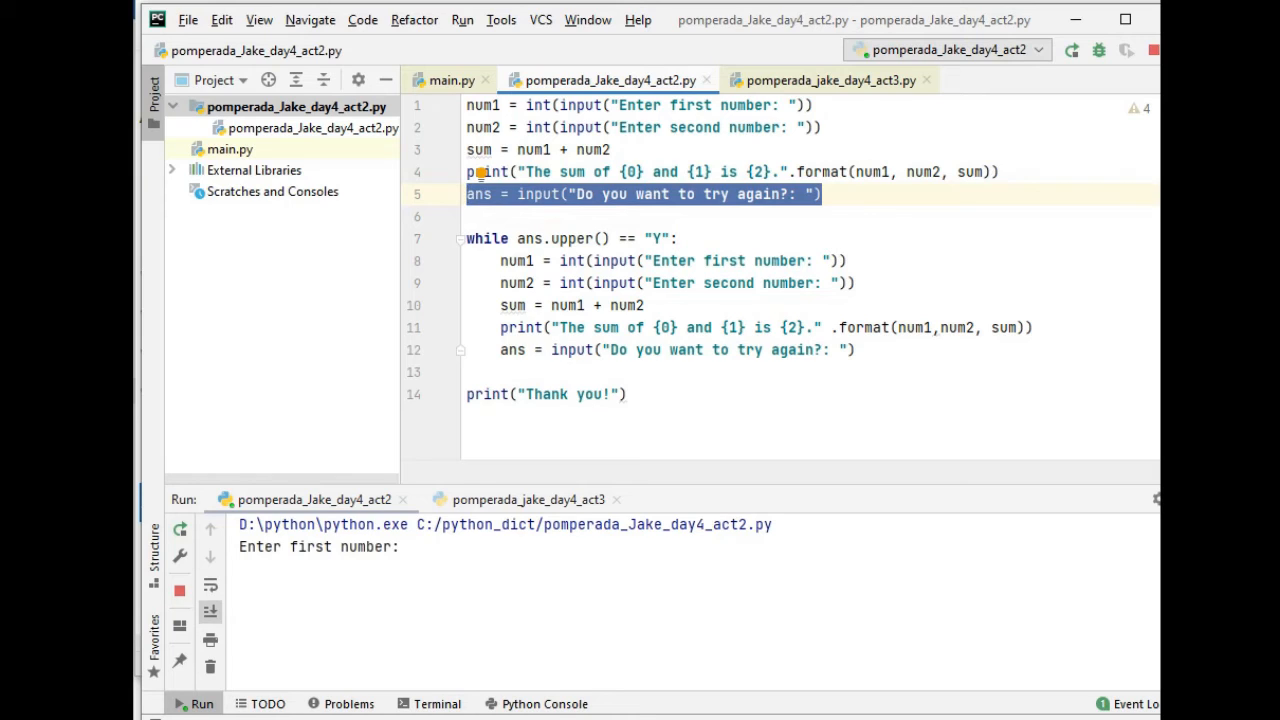
double_click(526, 238)
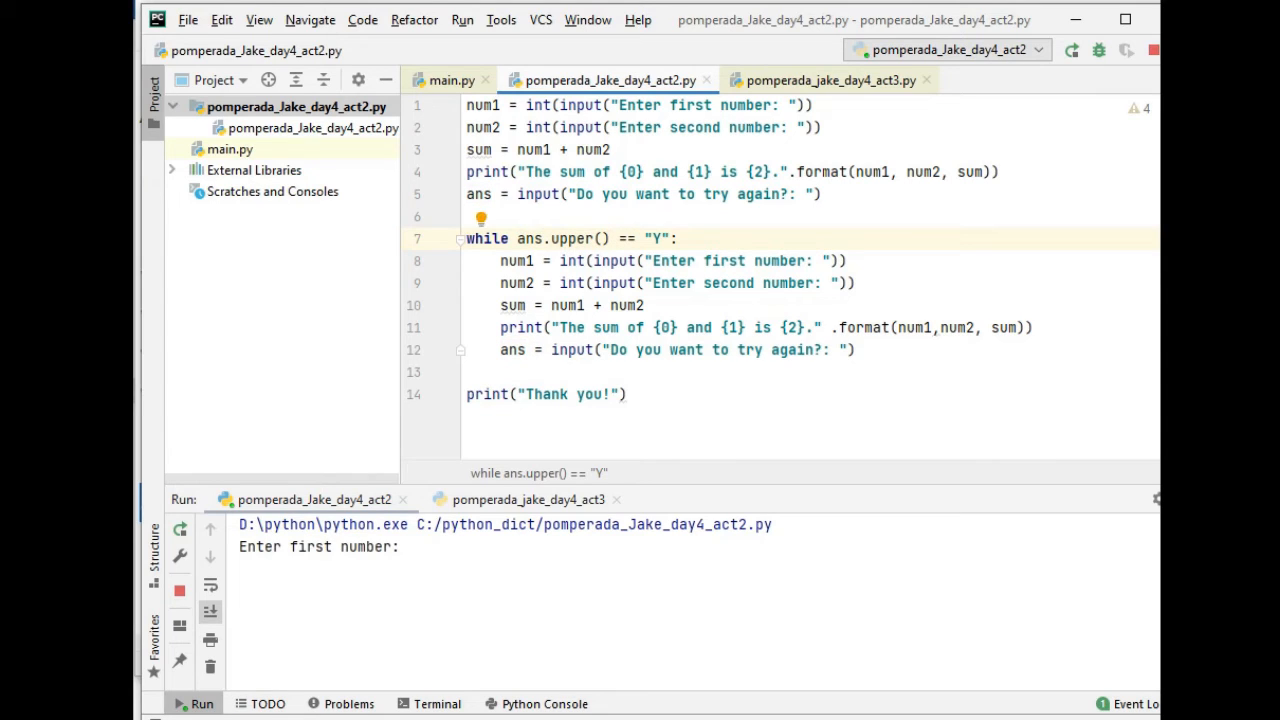
double_click(570, 238)
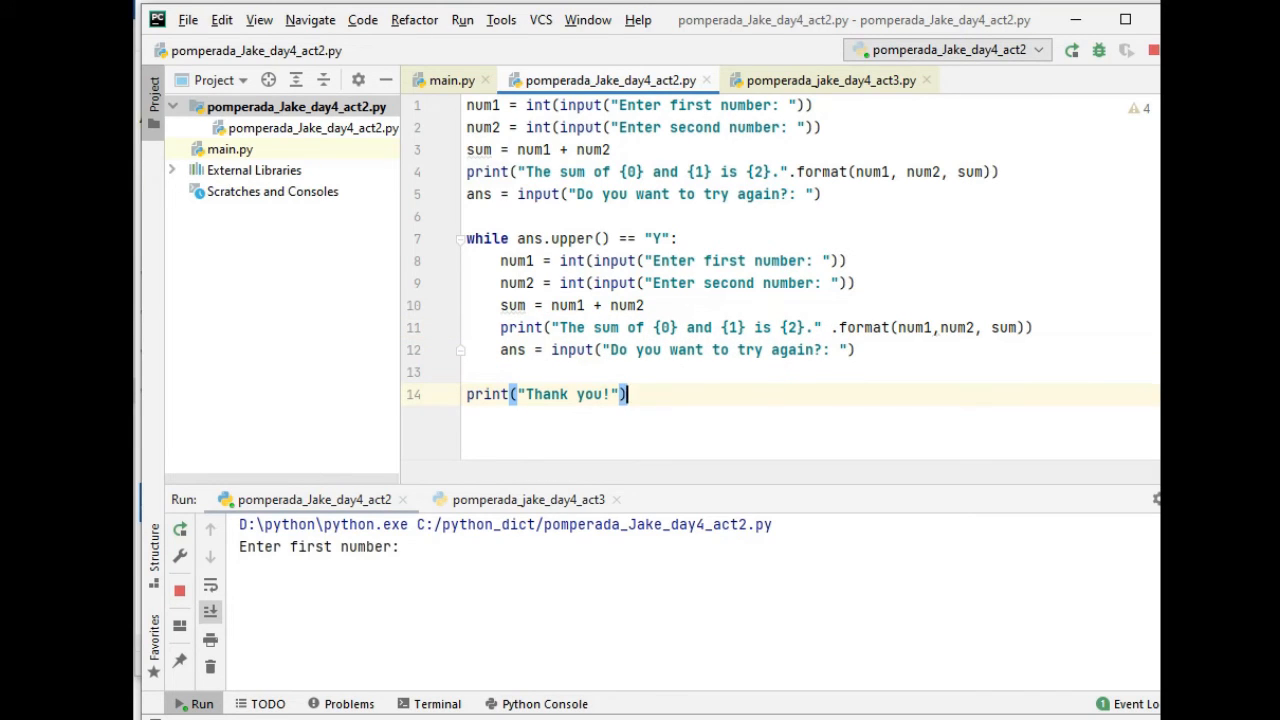
Run the addition script and sum pairs like 5+7 and 8+21, answering y to repeat
left_click(471, 19)
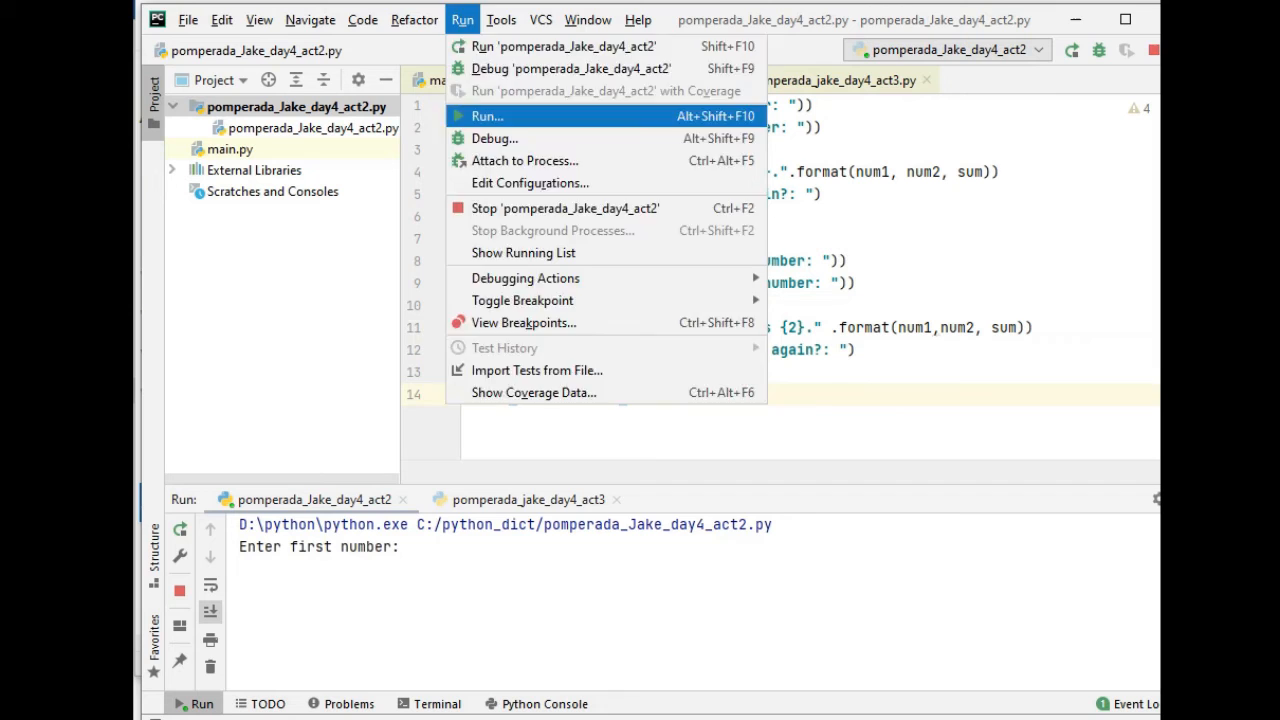
left_click(480, 116)
type("5")
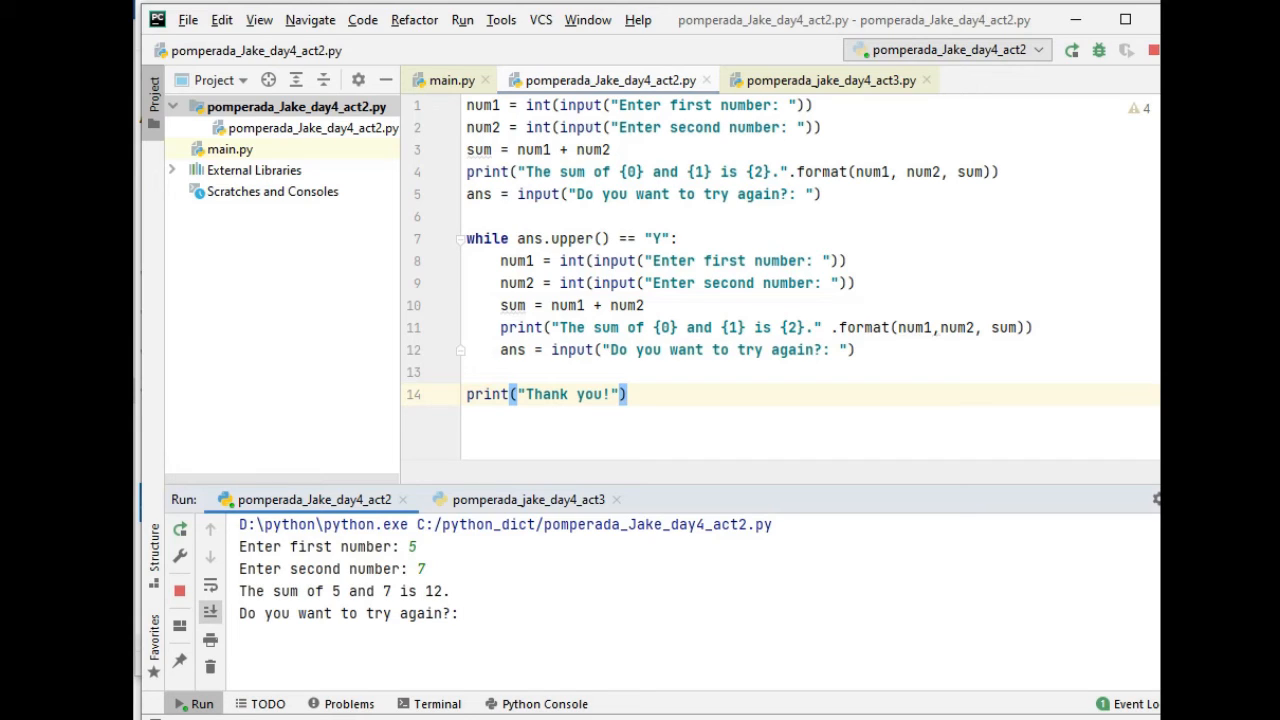
type("y")
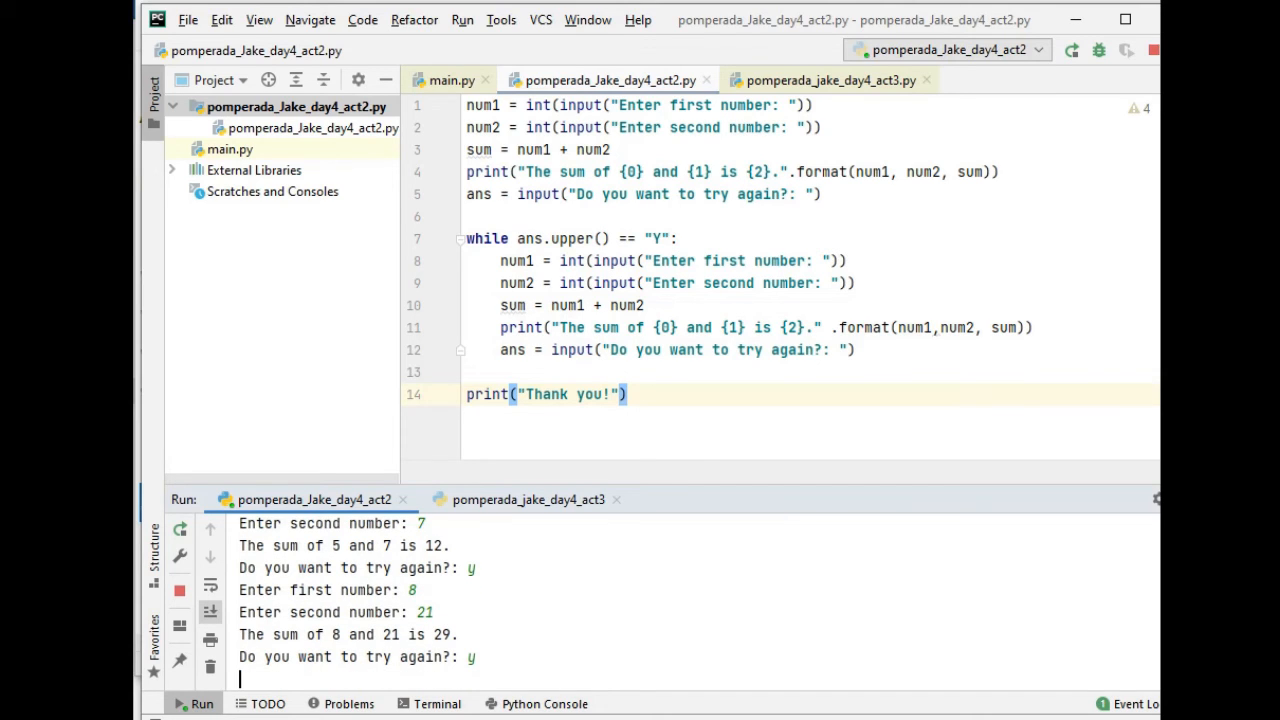
type("12")
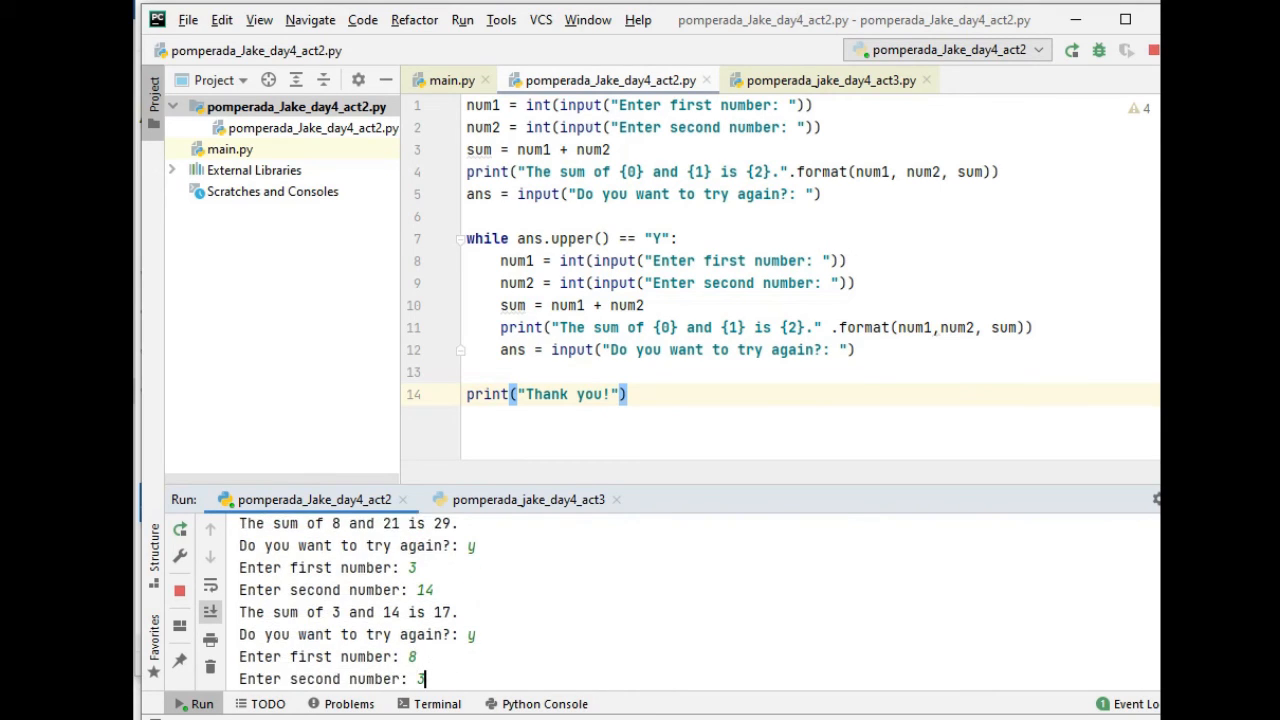
key("Enter")
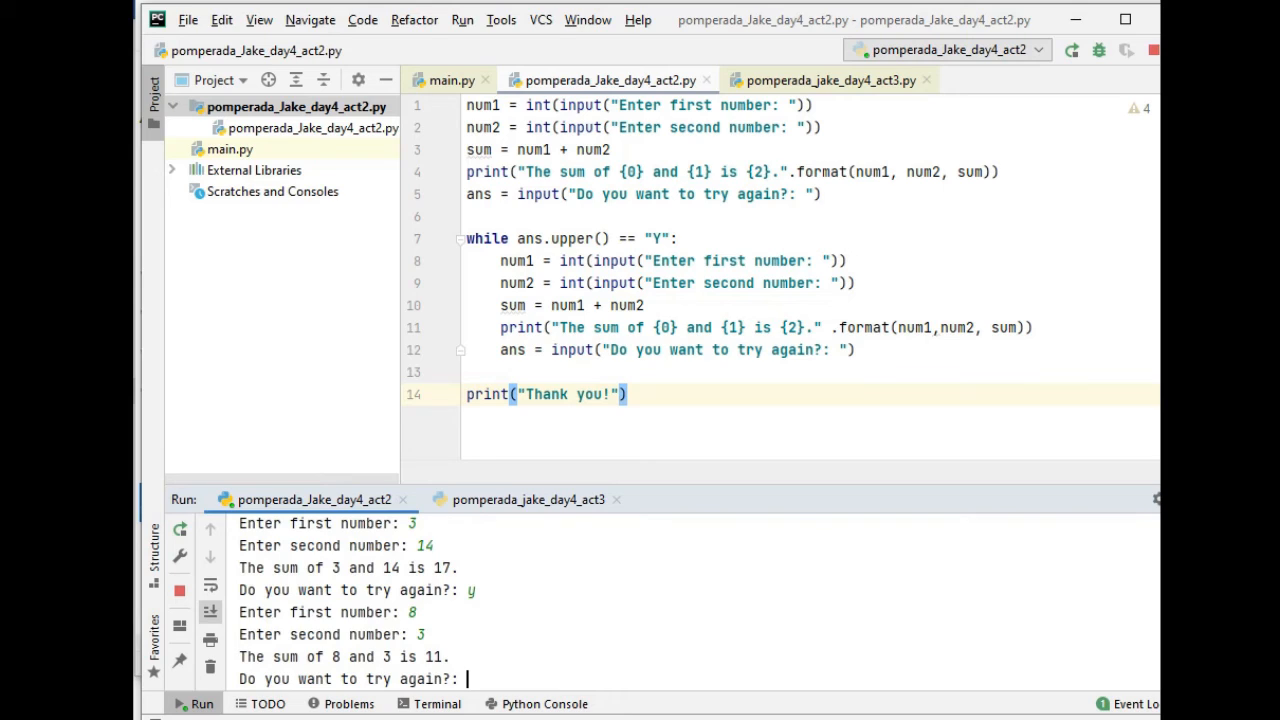